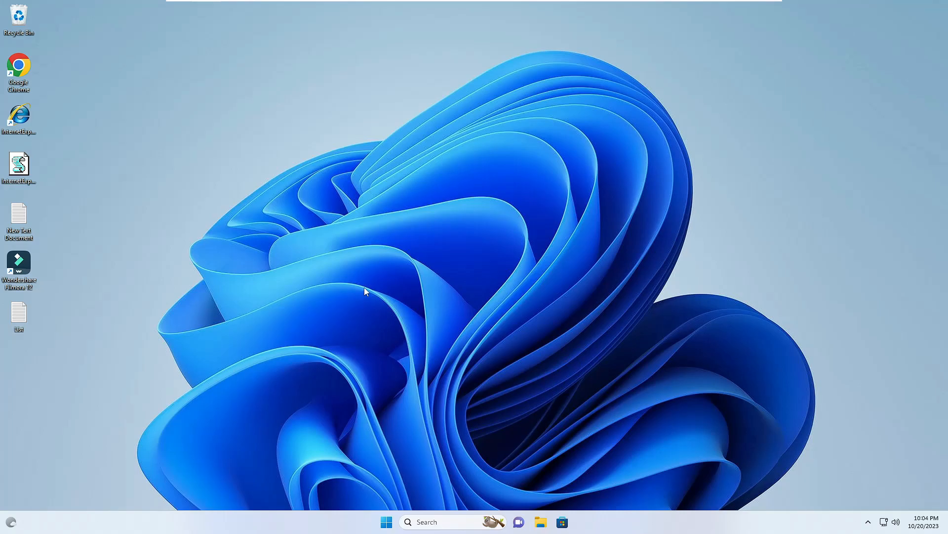
- Search for gpedit, then search cmd and launch Command Prompt as administrator
{"action": "left_click", "coordinate": [441, 521]}
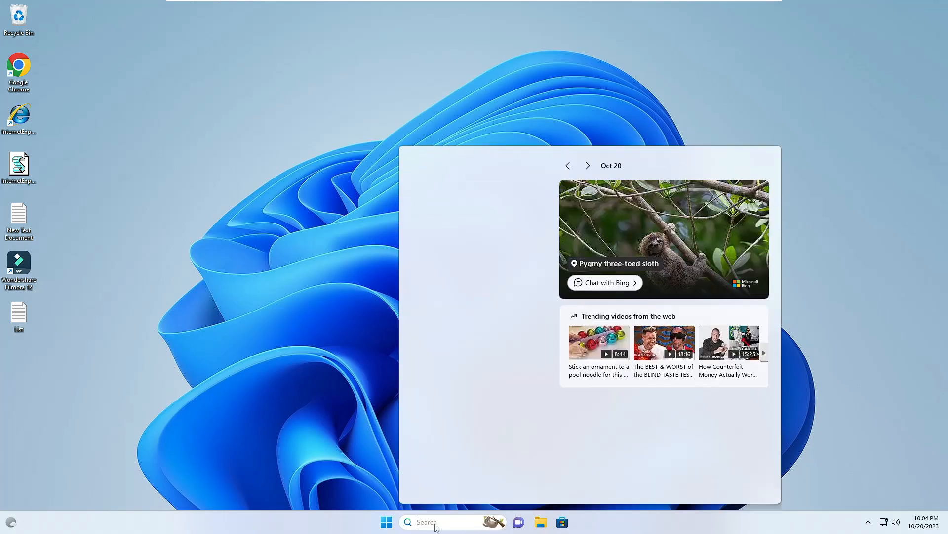
{"action": "type", "text": "gpedit"}
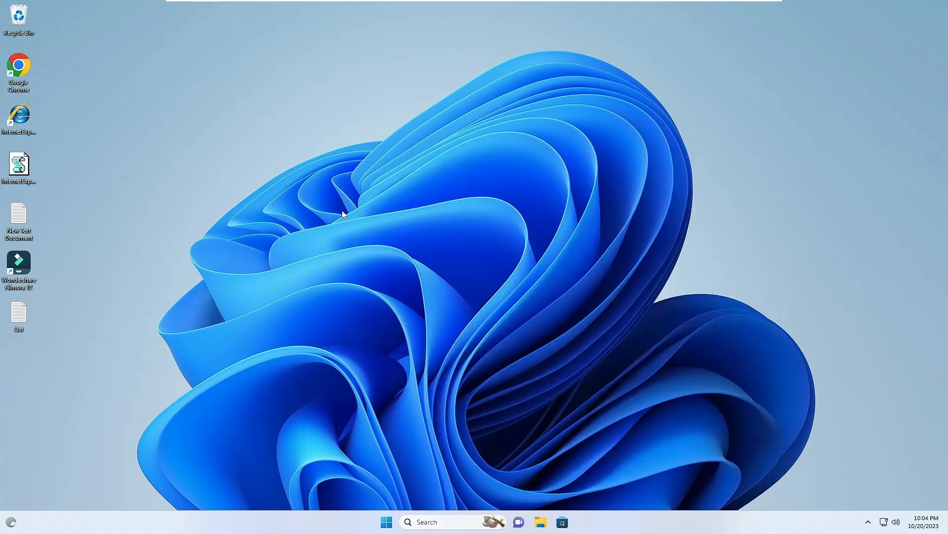
{"action": "mouse_move", "coordinate": [431, 375]}
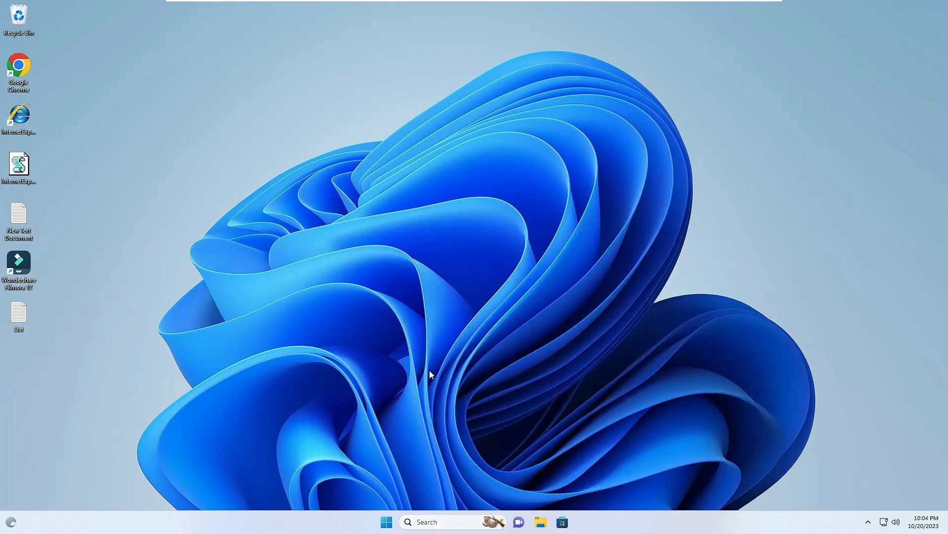
{"action": "left_click", "coordinate": [438, 522]}
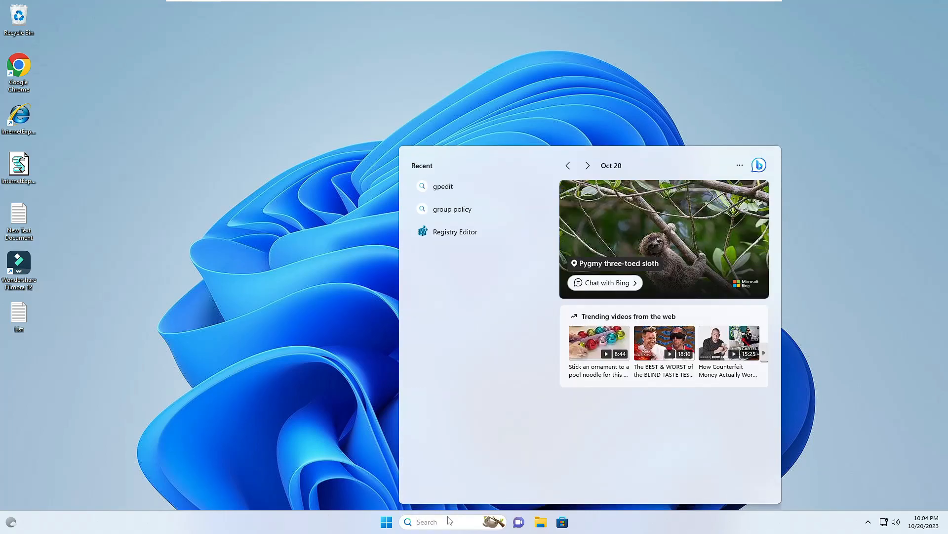
{"action": "type", "text": "cmd"}
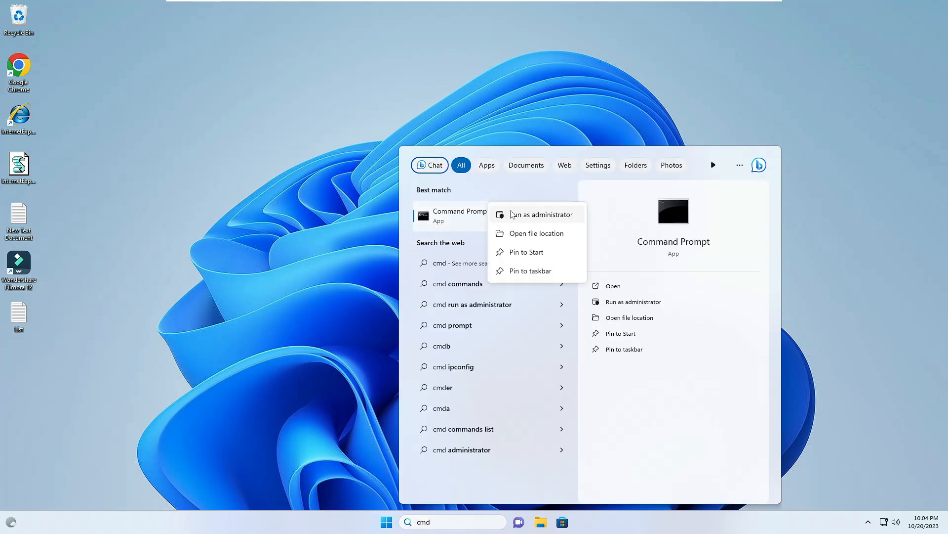
{"action": "left_click", "coordinate": [539, 214]}
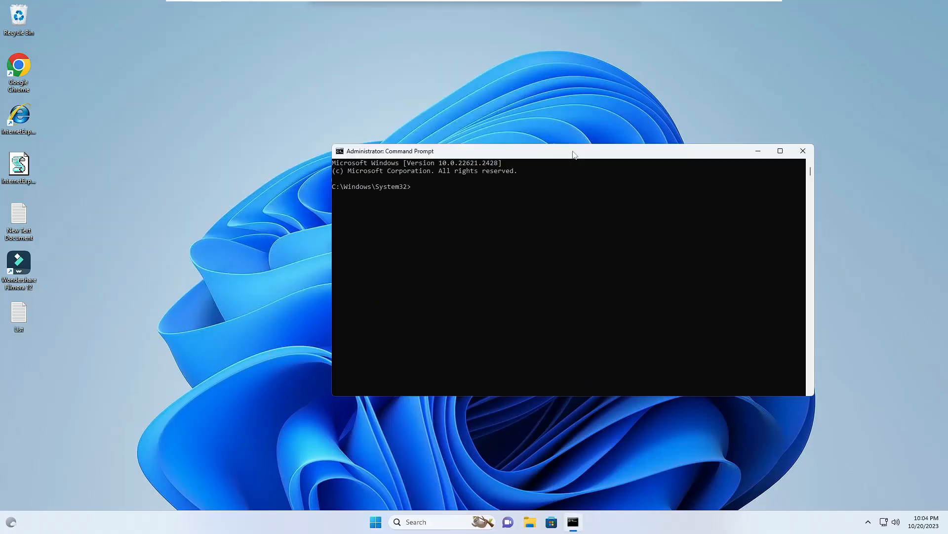
{"action": "mouse_move", "coordinate": [569, 155]}
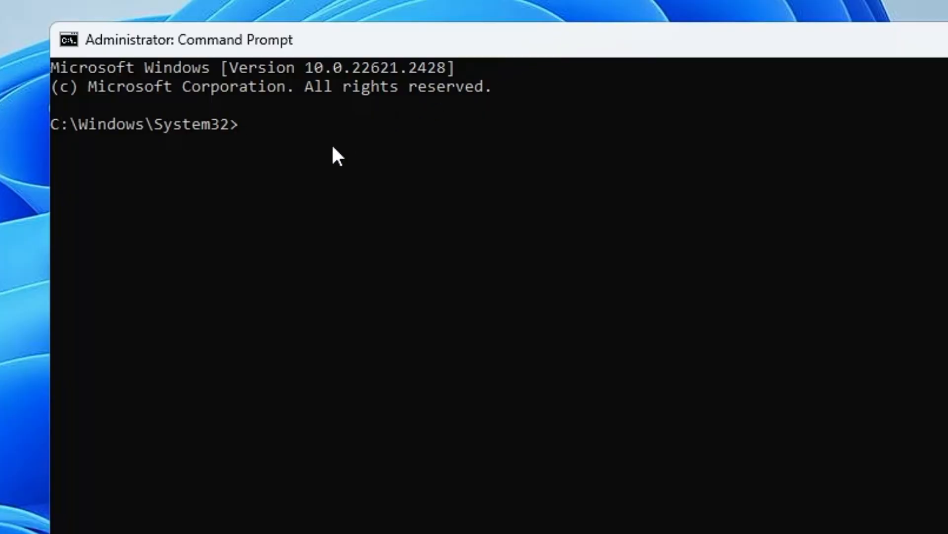
- Run the DISM FOR-loop commands for the ClientTools and ClientExtensions packages, then bring up Start
{"action": "key", "text": "Enter"}
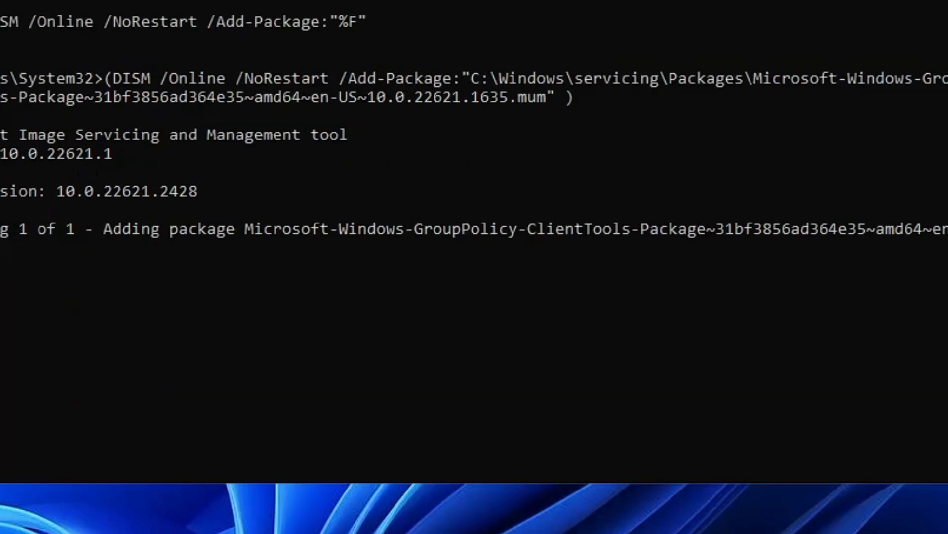
{"action": "mouse_move", "coordinate": [147, 207]}
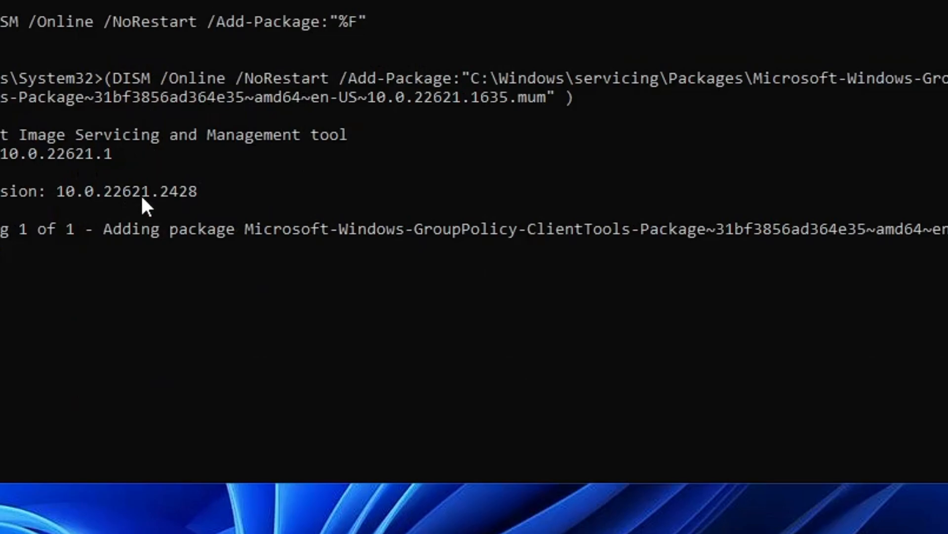
{"action": "scroll", "scroll_direction": "down", "scroll_amount": 3}
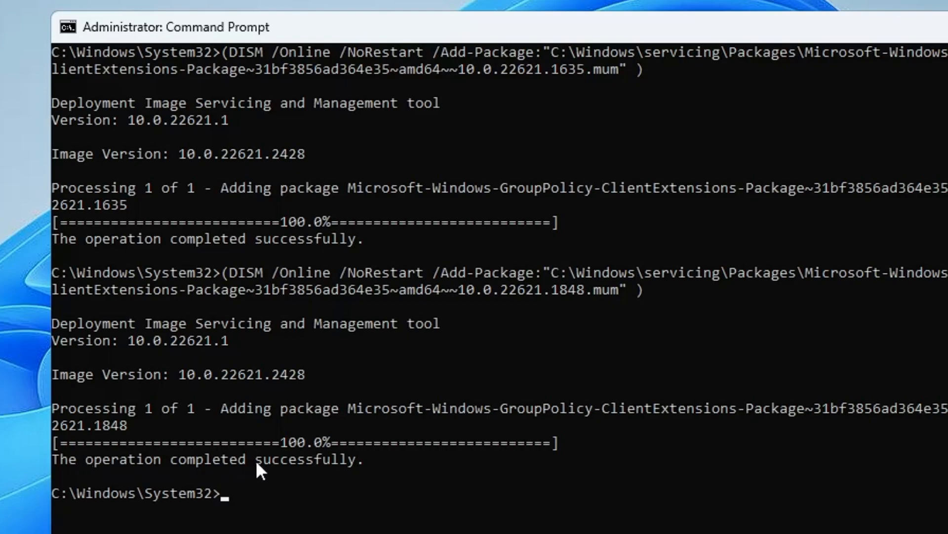
{"action": "mouse_move", "coordinate": [353, 477]}
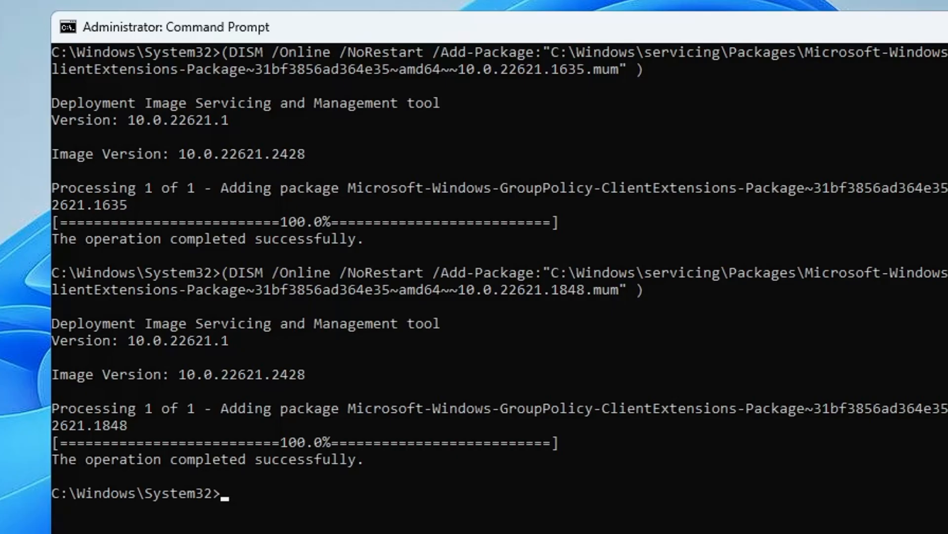
{"action": "left_click", "coordinate": [385, 522]}
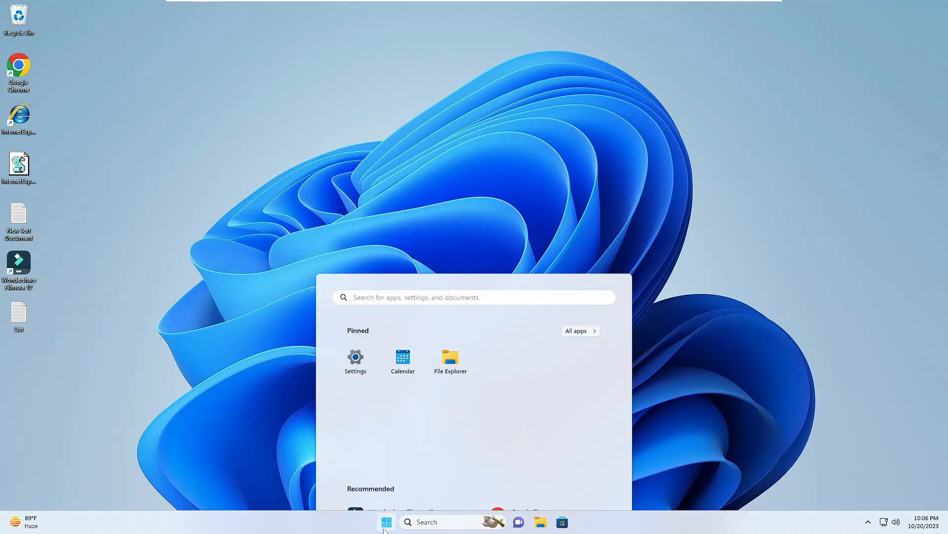
{"action": "left_click", "coordinate": [596, 488]}
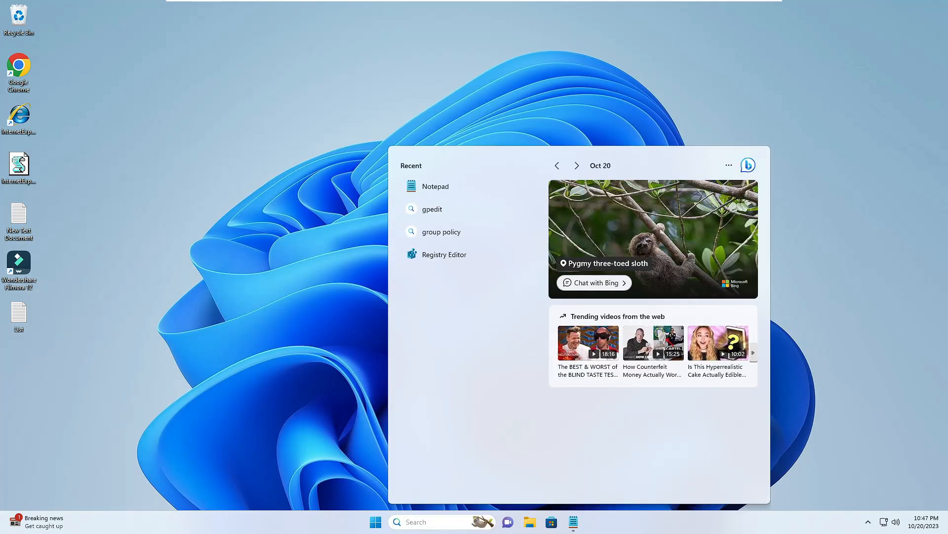
{"action": "type", "text": "gpedit.msc windows 10"}
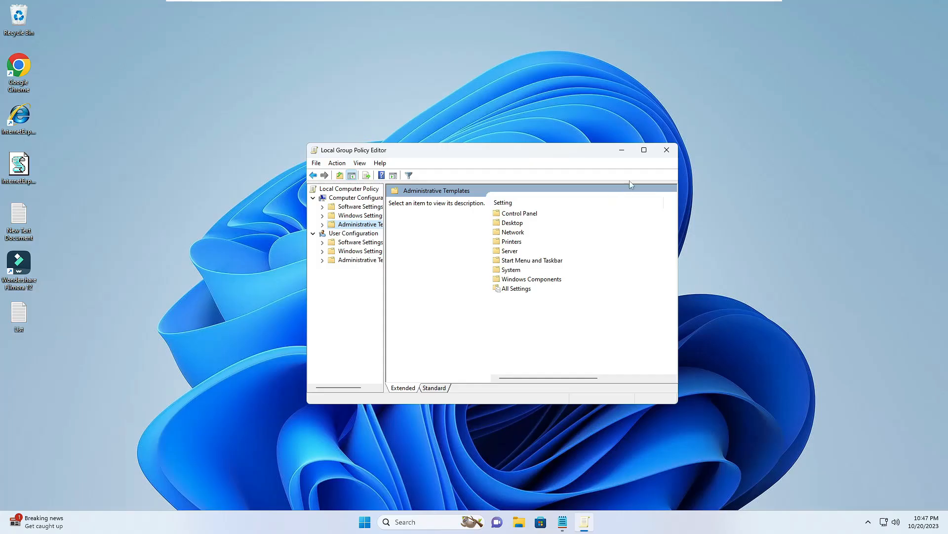
{"action": "left_click", "coordinate": [666, 149]}
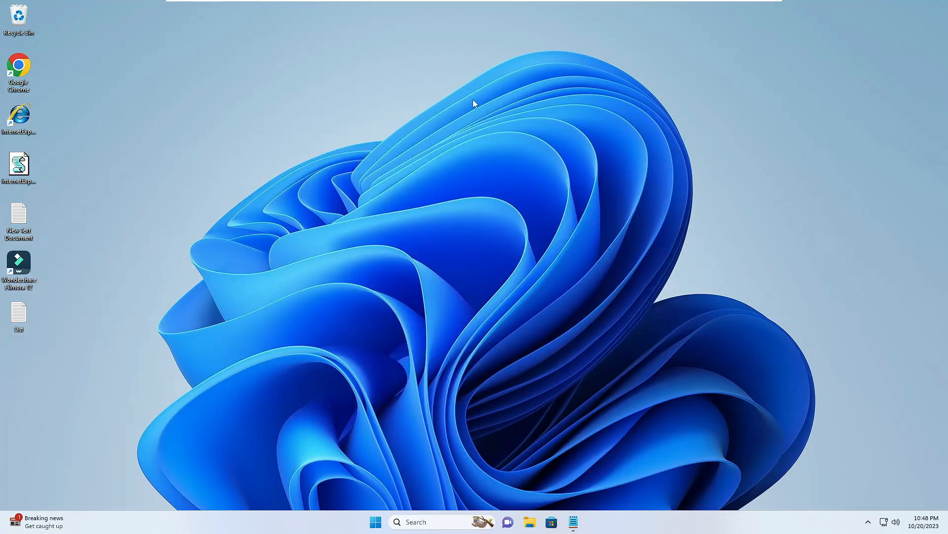
{"action": "mouse_move", "coordinate": [404, 348]}
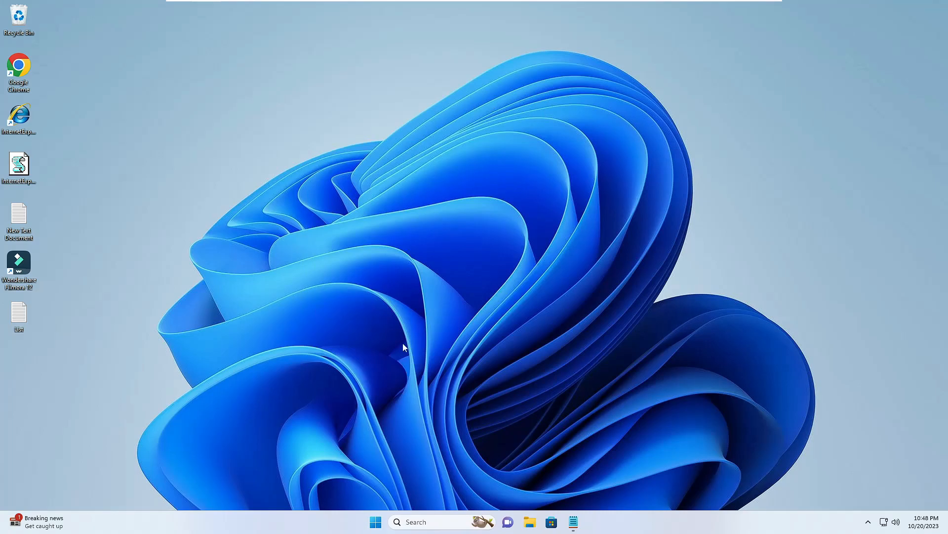
- Search cmd, launch Command Prompt as administrator and approve the UAC prompt
{"action": "type", "text": "cmd"}
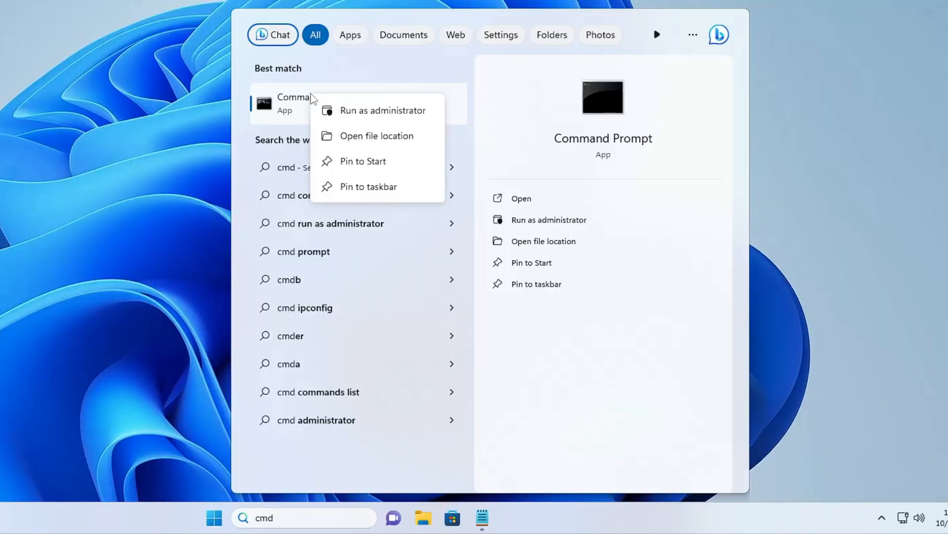
{"action": "left_click", "coordinate": [382, 110]}
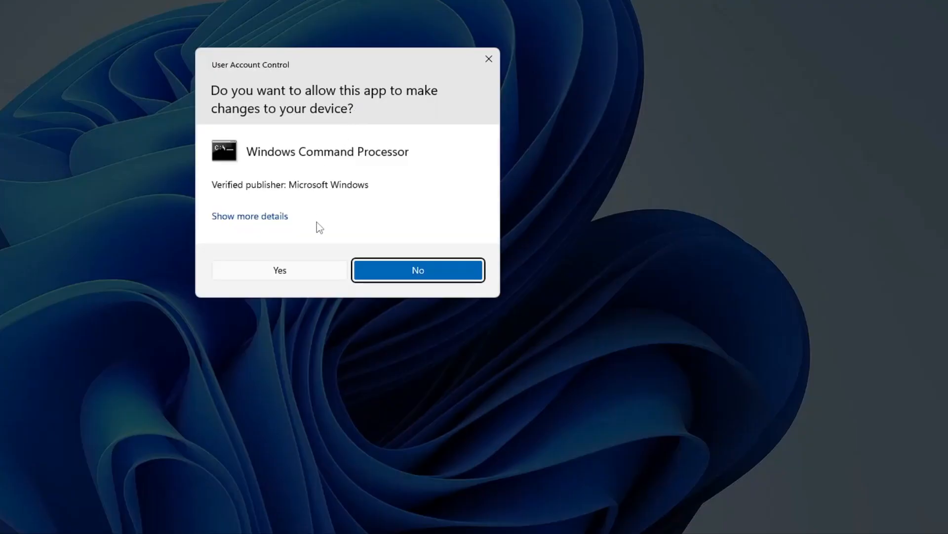
{"action": "left_click", "coordinate": [279, 269]}
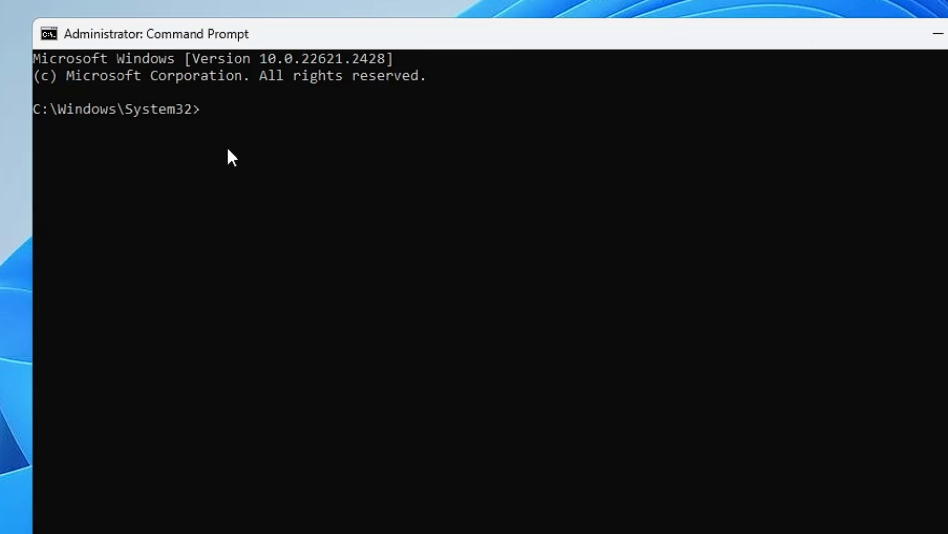
- Run the DISM FOR-loop commands re-adding the ClientTools and ClientExtensions packages
{"action": "key", "text": "Enter"}
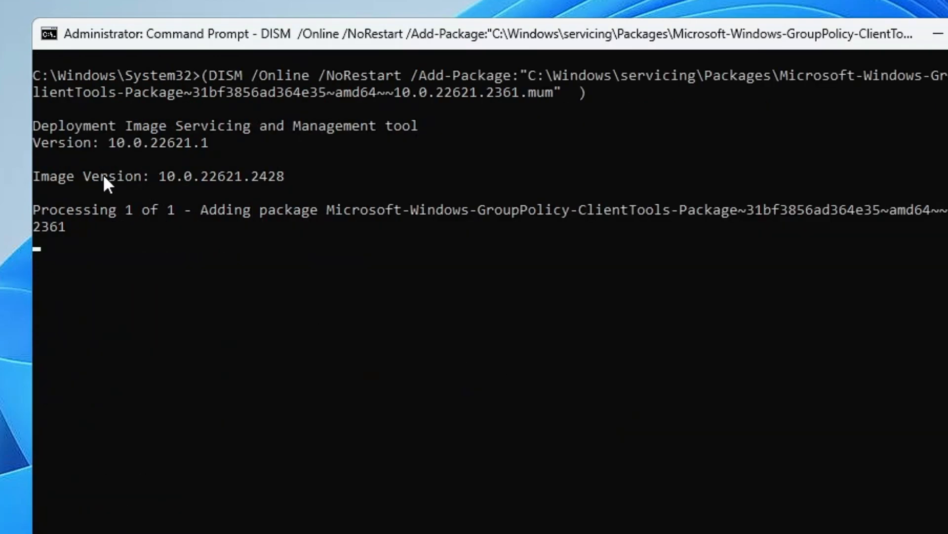
{"action": "mouse_move", "coordinate": [97, 284]}
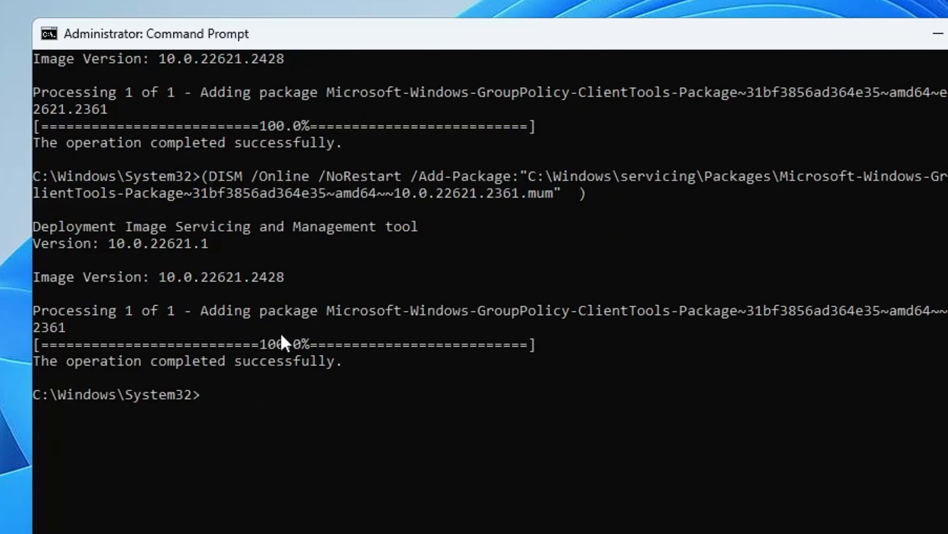
{"action": "mouse_move", "coordinate": [251, 391]}
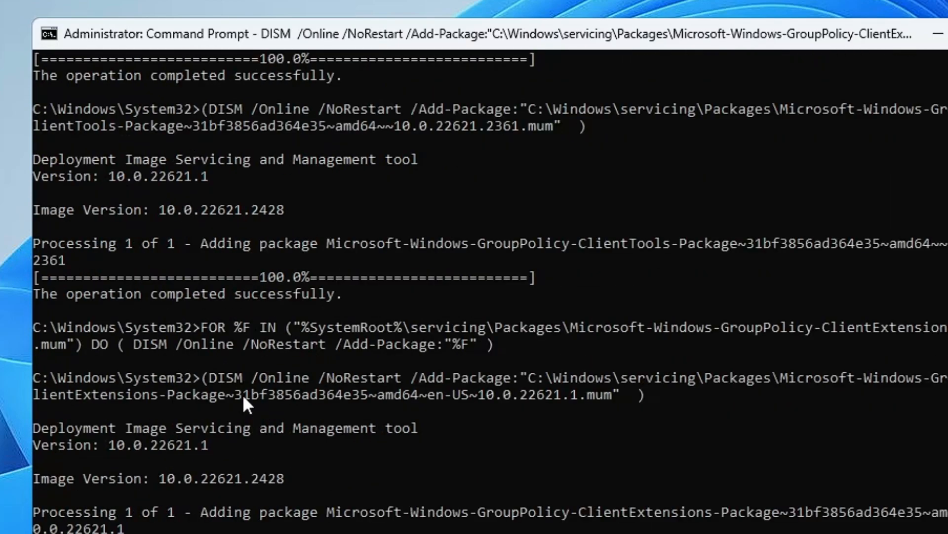
{"action": "scroll", "scroll_direction": "down", "scroll_amount": 3}
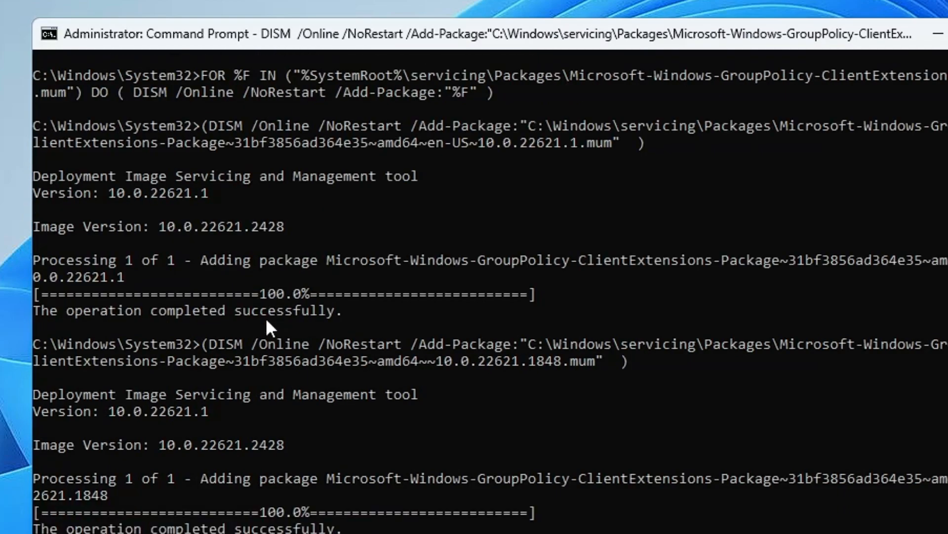